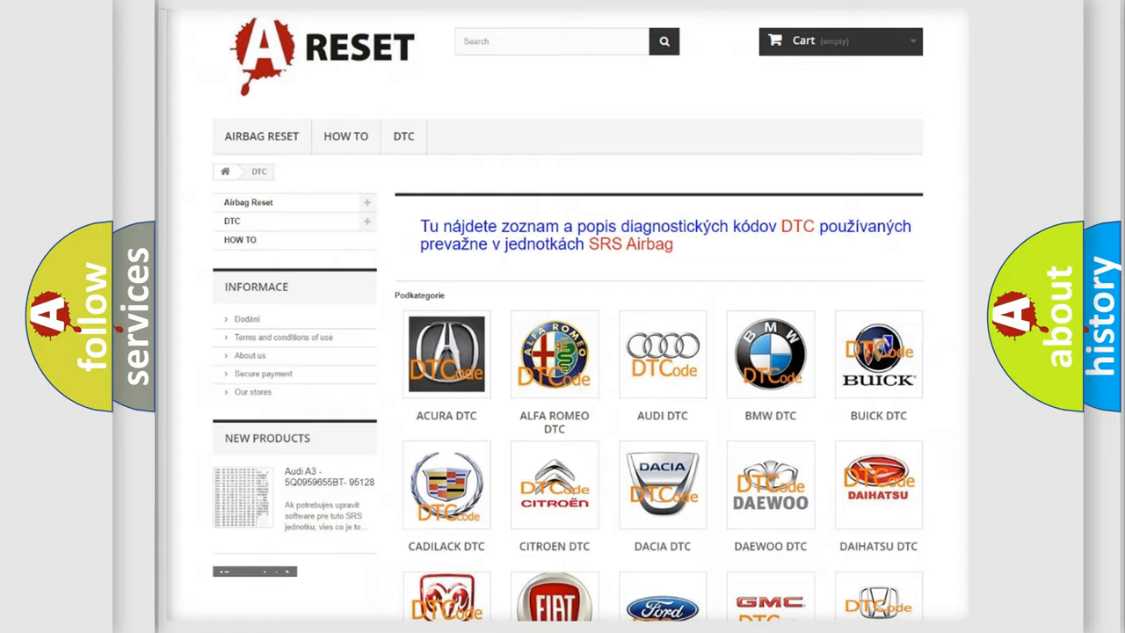
Step: Select the FIAT tile on the DTC category page and scroll through the Fiat code subcategories
scroll(down, 3)
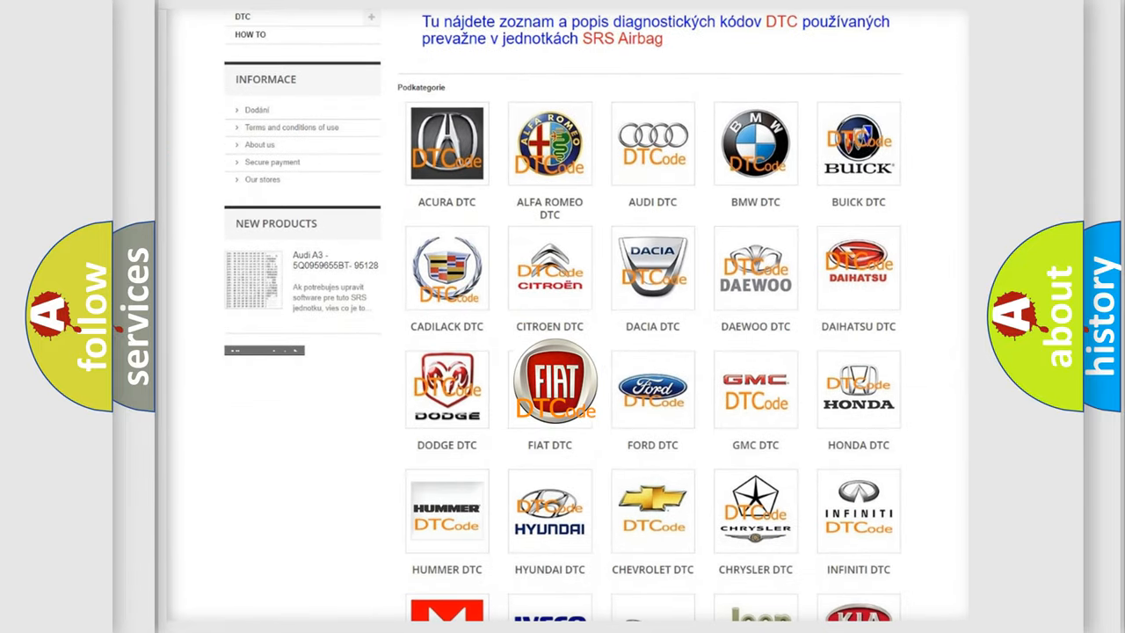
click(549, 387)
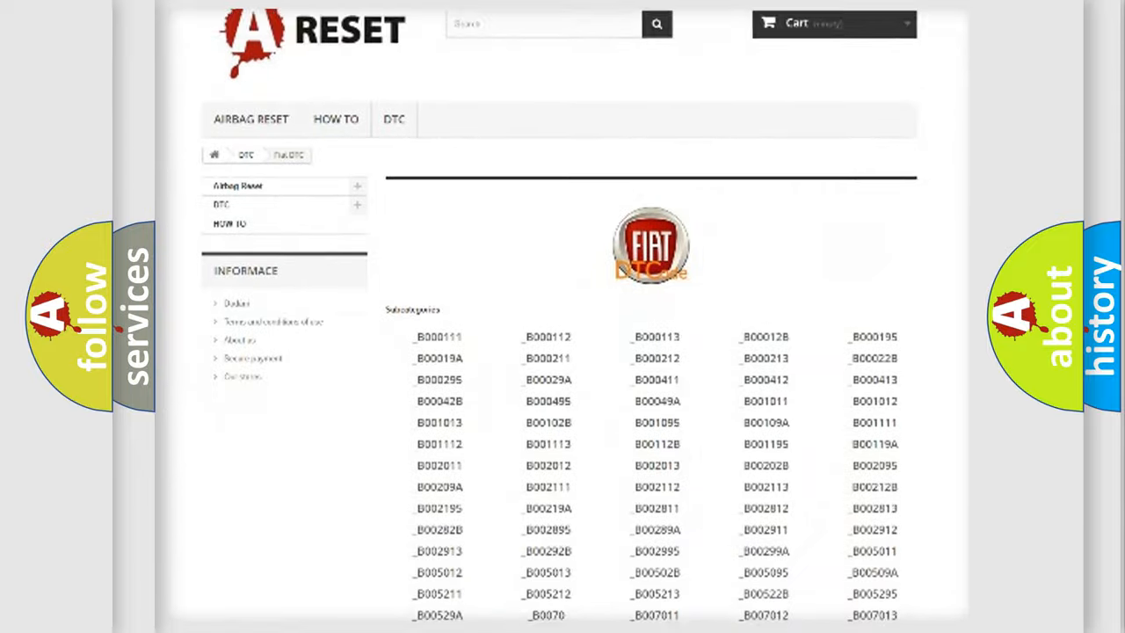
scroll(down, 3)
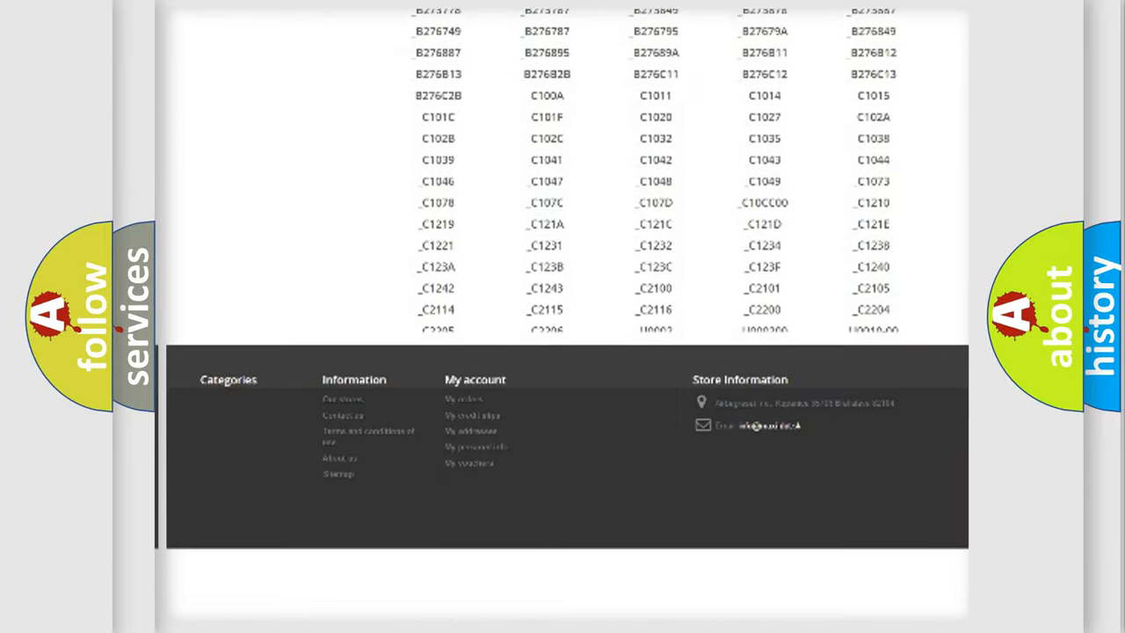
scroll(down, 3)
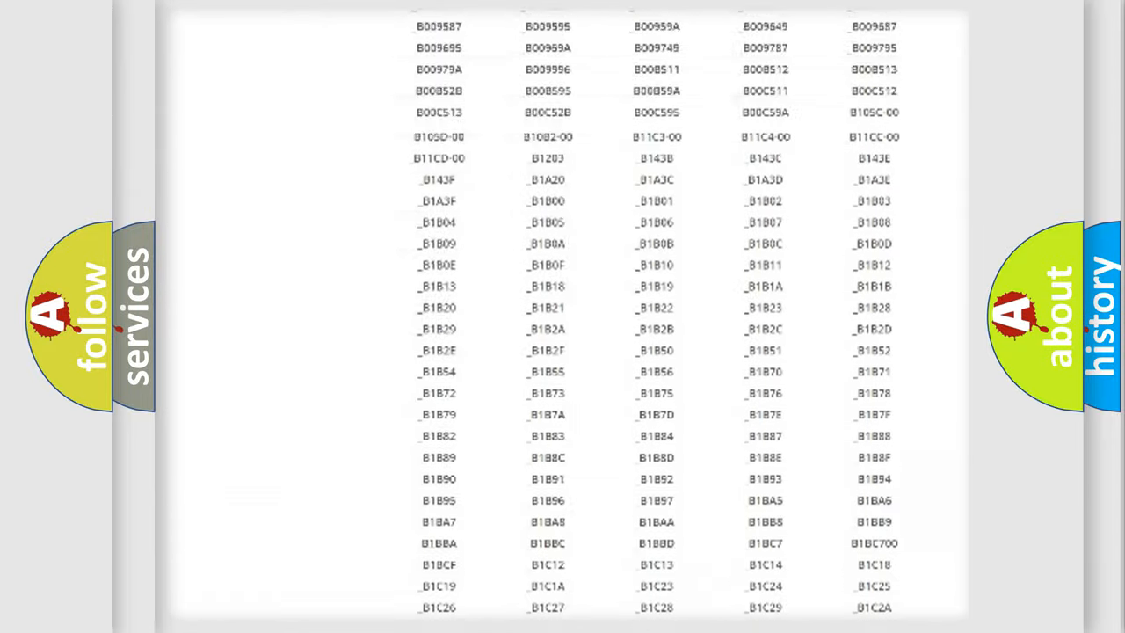